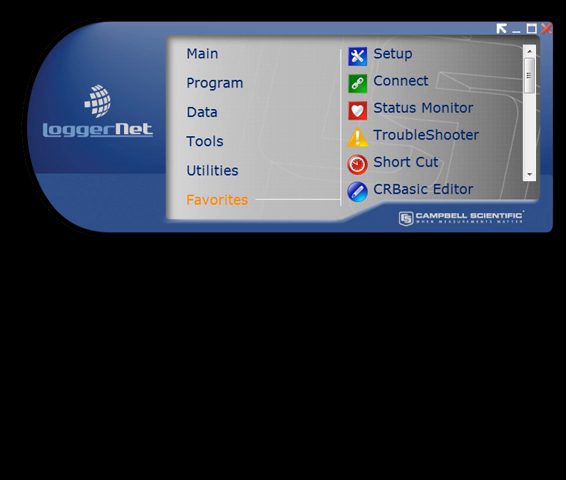
- Launch the CRBasic Editor from LoggerNet's Program tools category
{"action": "left_click", "coordinate": [214, 82]}
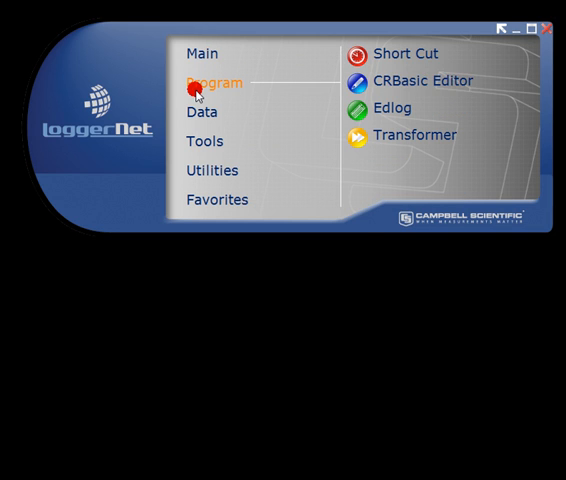
{"action": "left_click", "coordinate": [404, 80]}
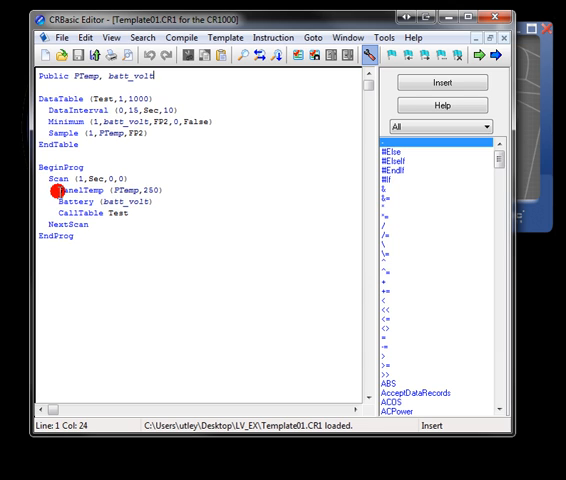
{"action": "double_click", "coordinate": [90, 202]}
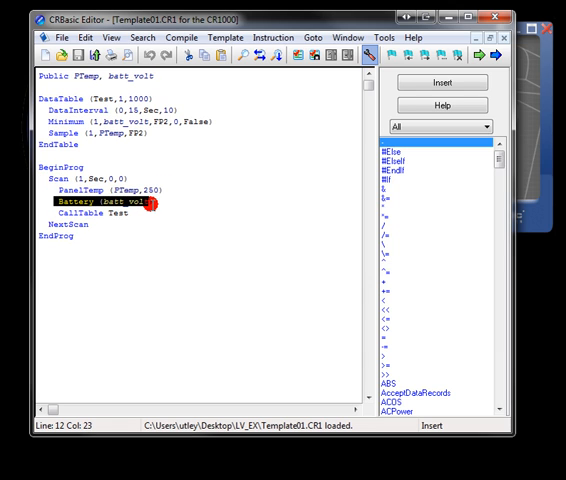
{"action": "left_click", "coordinate": [76, 176]}
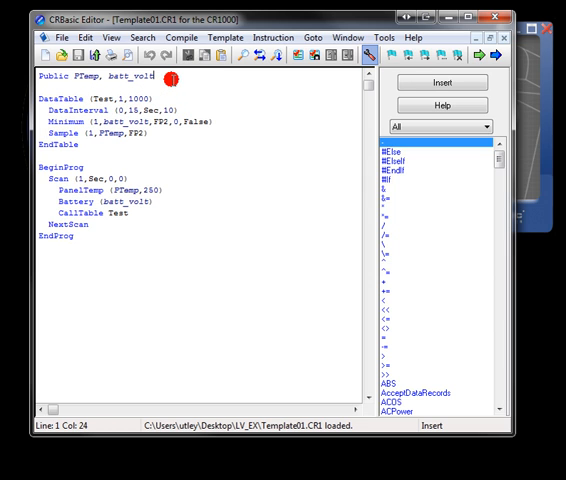
{"action": "mouse_move", "coordinate": [168, 82]}
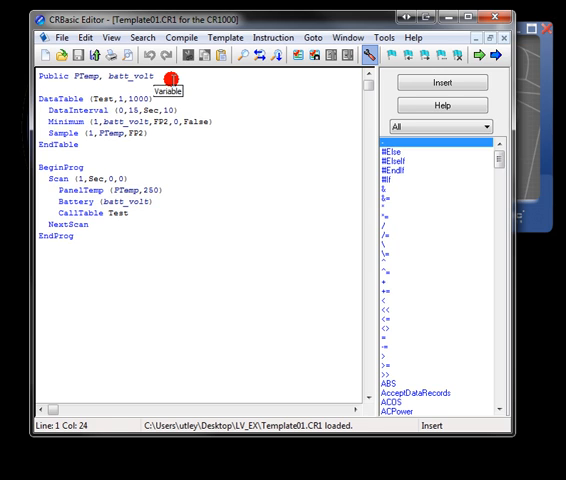
- Declare Public Counter and Public MB(10) As Long, then position the cursor inside the Scan loop
{"action": "key", "text": "Return"}
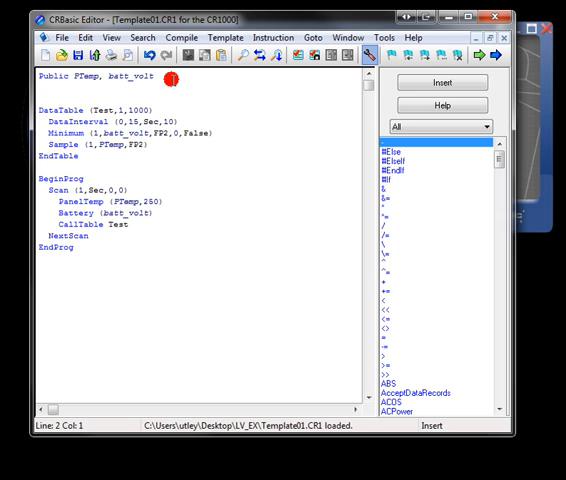
{"action": "type", "text": "Counter"}
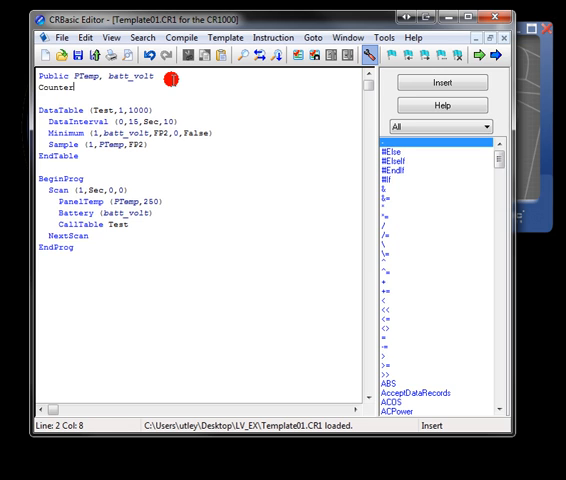
{"action": "type", "text": "Public"}
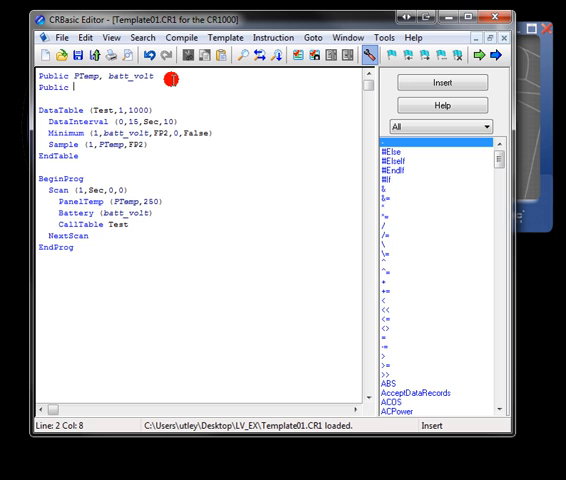
{"action": "type", "text": "Counter"}
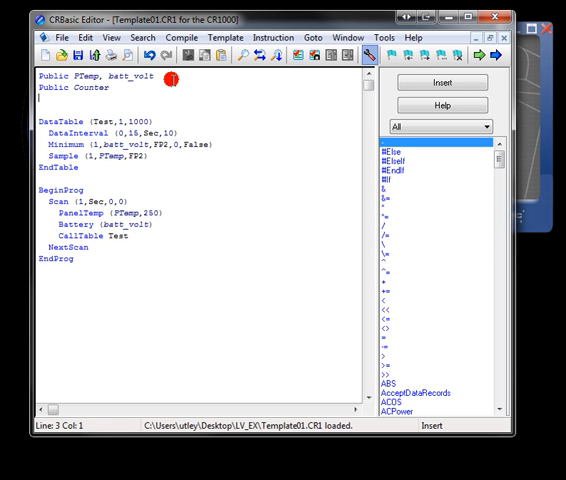
{"action": "type", "text": "Public MB(10) a"}
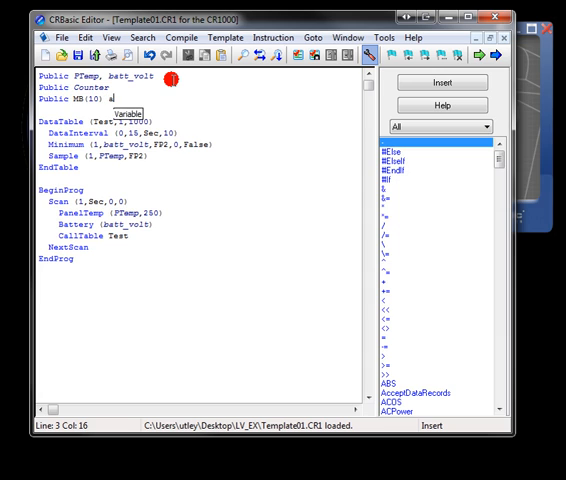
{"action": "type", "text": "s long"}
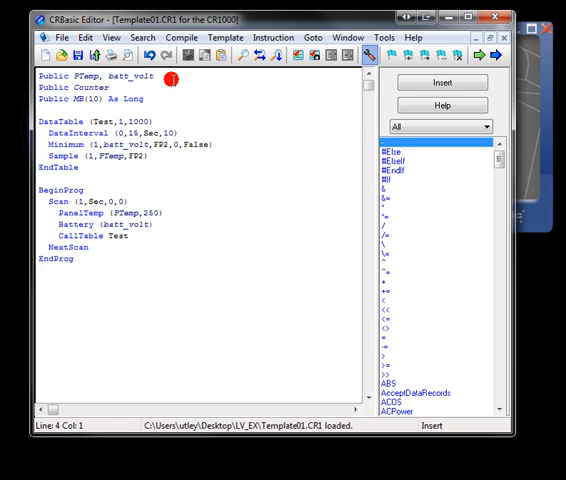
{"action": "left_click", "coordinate": [84, 186]}
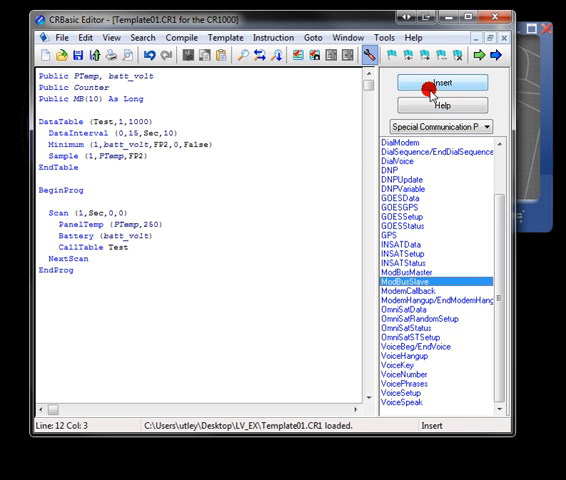
- Bring up the ModBusSlave instruction form and read through its help example
{"action": "left_click", "coordinate": [442, 84]}
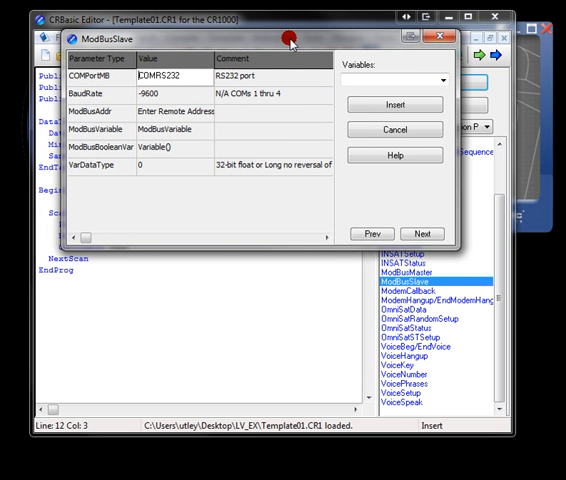
{"action": "mouse_move", "coordinate": [284, 42]}
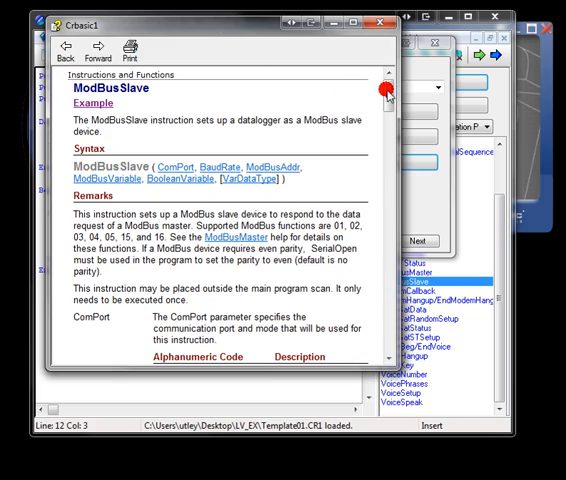
{"action": "scroll", "scroll_direction": "down", "scroll_amount": 3}
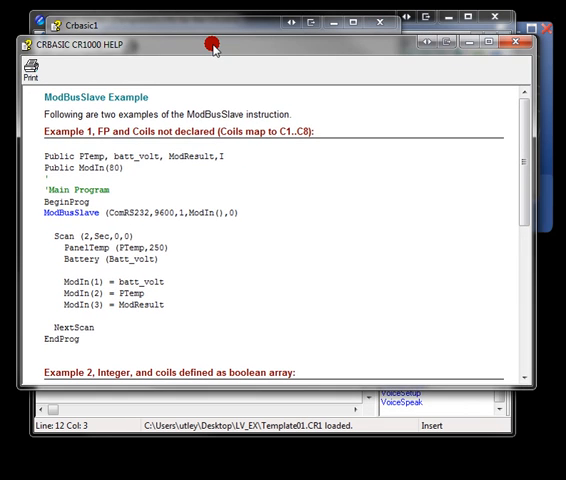
{"action": "mouse_move", "coordinate": [520, 48]}
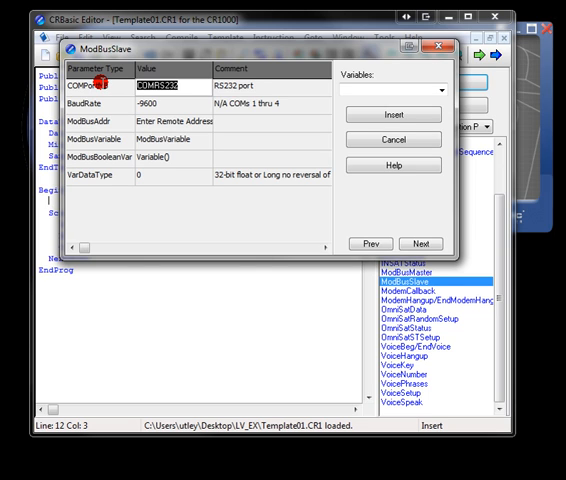
- Insert ModBusSlave with port 502, 115200 baud, address 1, MB() as 16-bit signed integers
{"action": "type", "text": "502"}
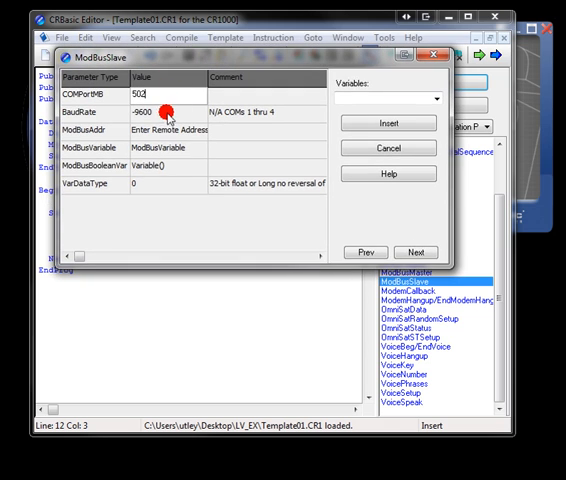
{"action": "left_click", "coordinate": [164, 120]}
{"action": "type", "text": "0"}
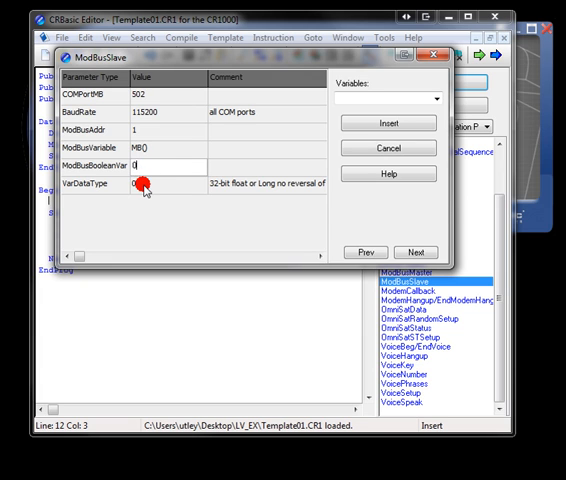
{"action": "left_click", "coordinate": [144, 184]}
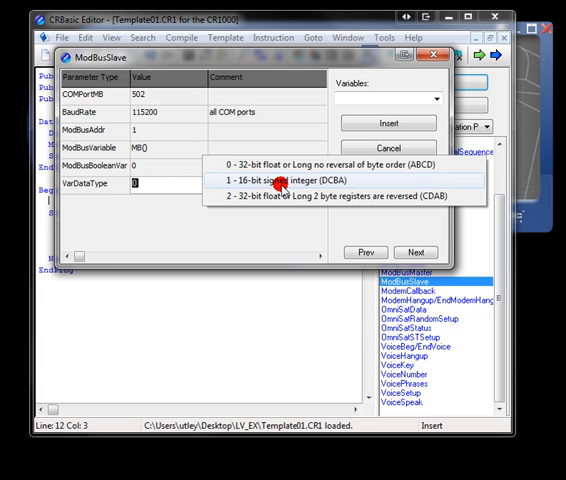
{"action": "left_click", "coordinate": [300, 184]}
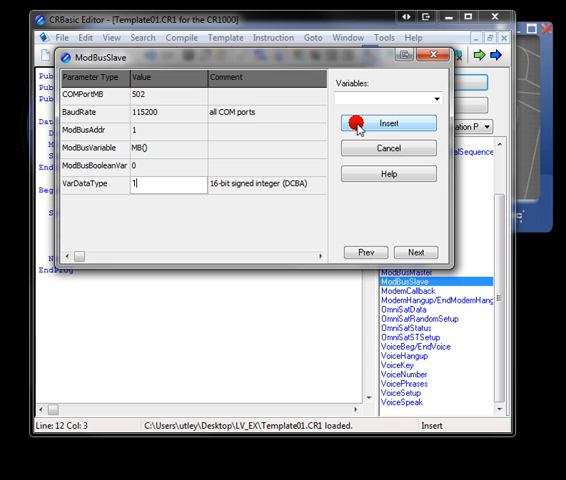
{"action": "left_click", "coordinate": [380, 122]}
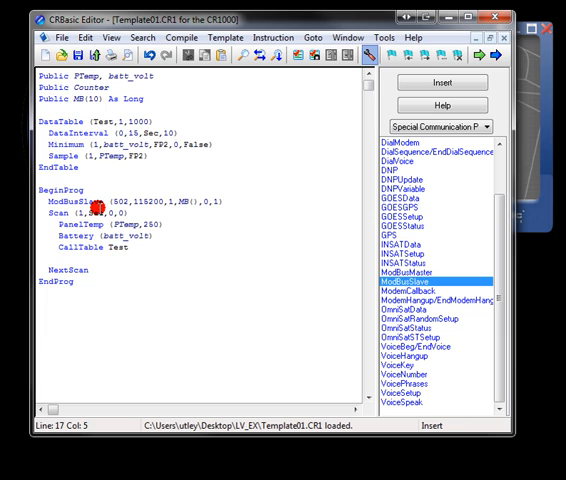
- Add Counter = Counter + 1 and MB(1) = Counter to the scan loop
{"action": "type", "text": "d"}
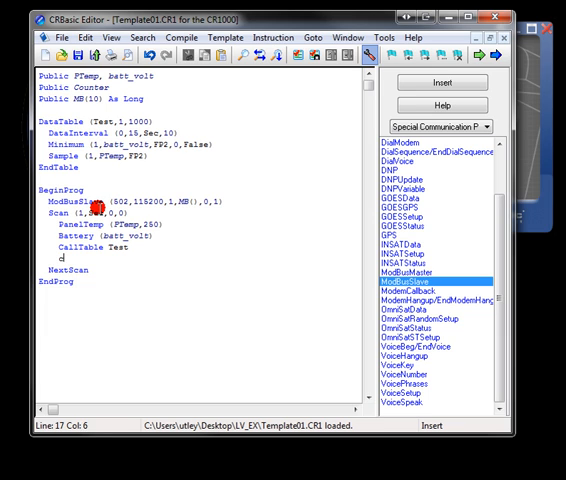
{"action": "type", "text": "ounter = count"}
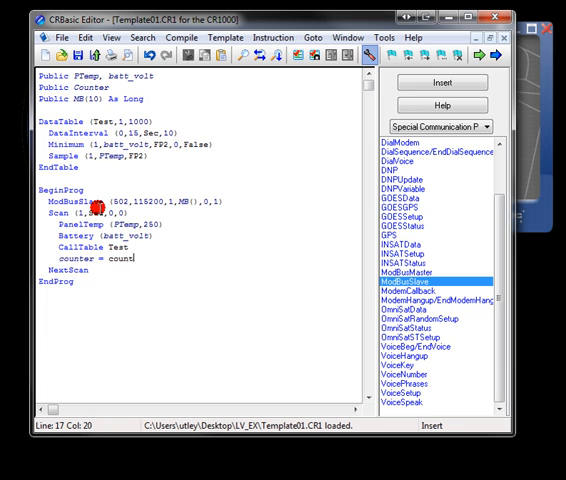
{"action": "type", "text": "er + 1"}
{"action": "type", "text": "mb(1) ="}
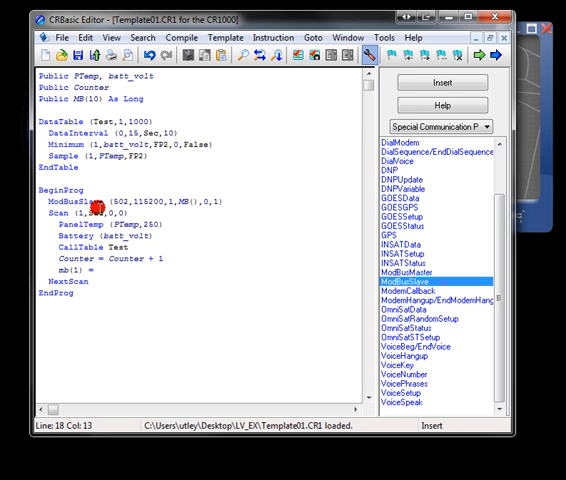
{"action": "type", "text": "co"}
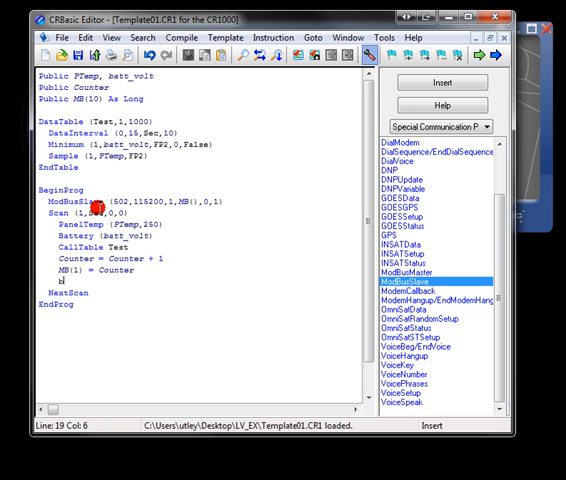
- Load PTemp and batt_volt into MB(2) and MB(3), scaled by 10 and 100
{"action": "type", "text": "mb(2) ="}
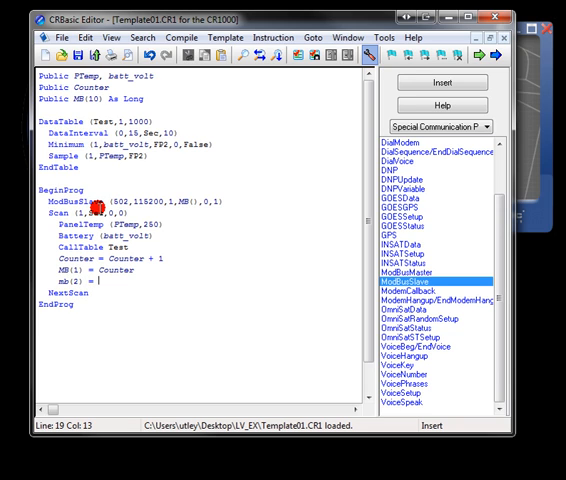
{"action": "type", "text": "ptemp"}
{"action": "type", "text": "mb(3) ="}
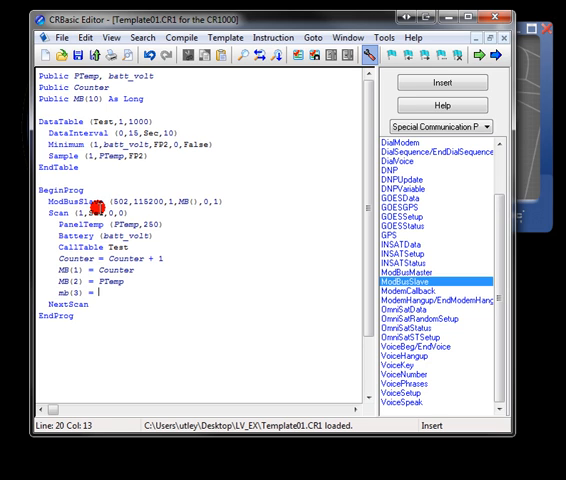
{"action": "type", "text": "batt_volt"}
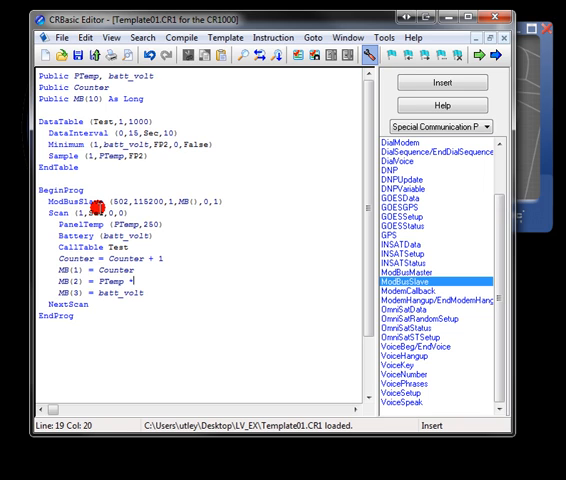
{"action": "type", "text": "* 10"}
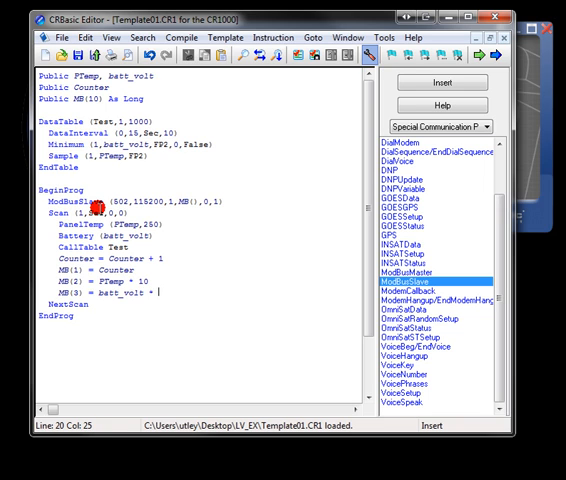
{"action": "type", "text": "00"}
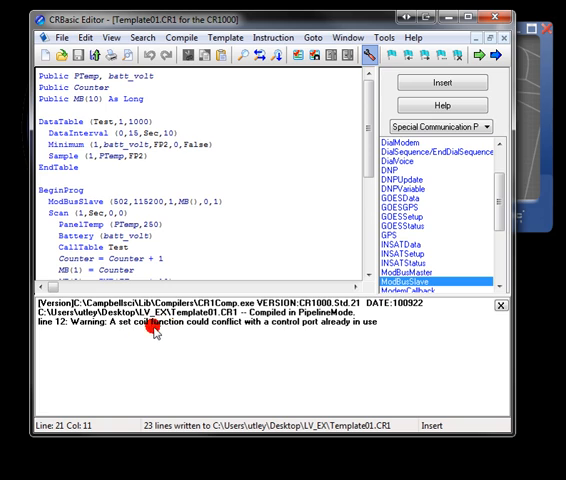
{"action": "mouse_move", "coordinate": [158, 332]}
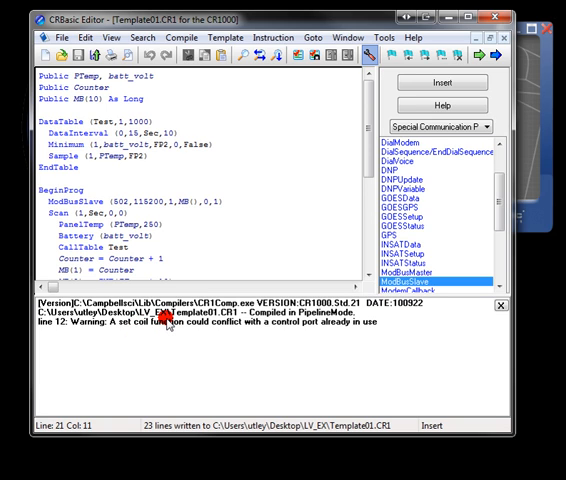
{"action": "mouse_move", "coordinate": [504, 310]}
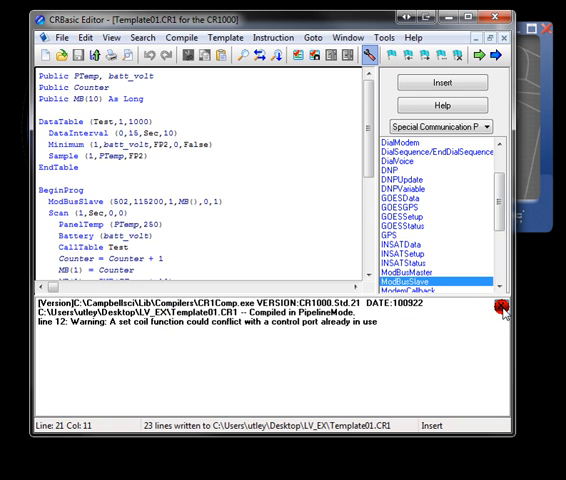
- Scroll the code to view the whole program with the MB register assignments
{"action": "scroll", "scroll_direction": "down", "scroll_amount": 3}
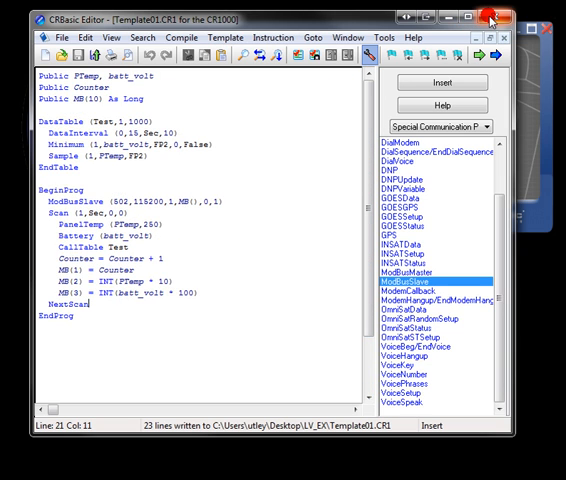
- Compile, save and send the program to the CR1000 logger
{"action": "left_click", "coordinate": [180, 36]}
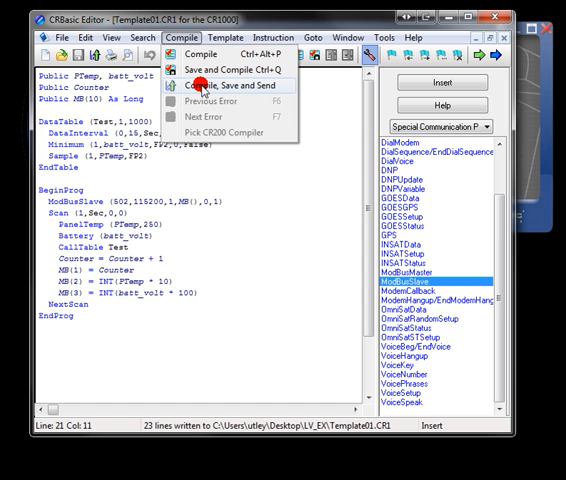
{"action": "left_click", "coordinate": [216, 84]}
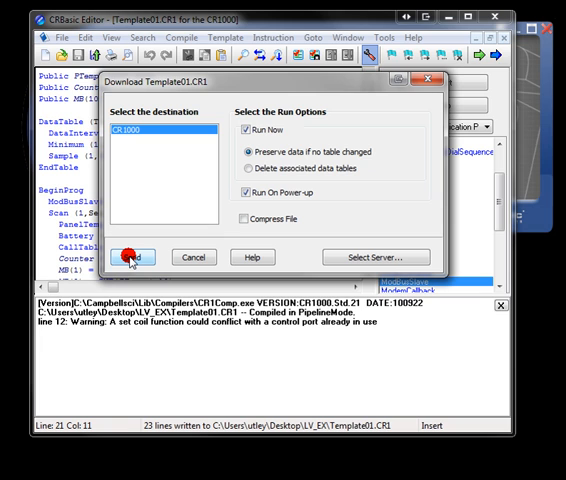
{"action": "left_click", "coordinate": [136, 256]}
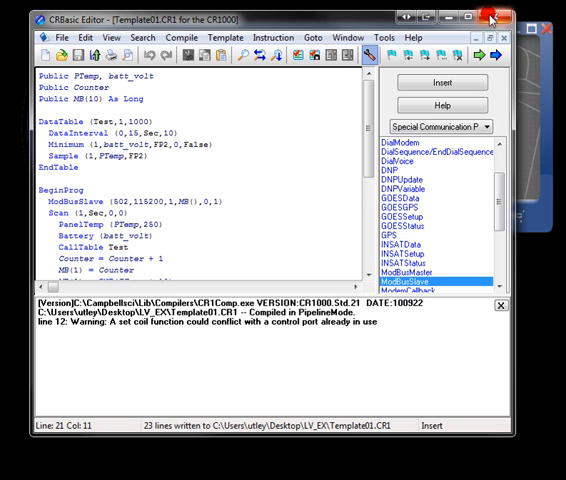
- Connect to the CR1000, monitor the Public table's MB(1)–MB(3) values, then disconnect
{"action": "left_click", "coordinate": [492, 12]}
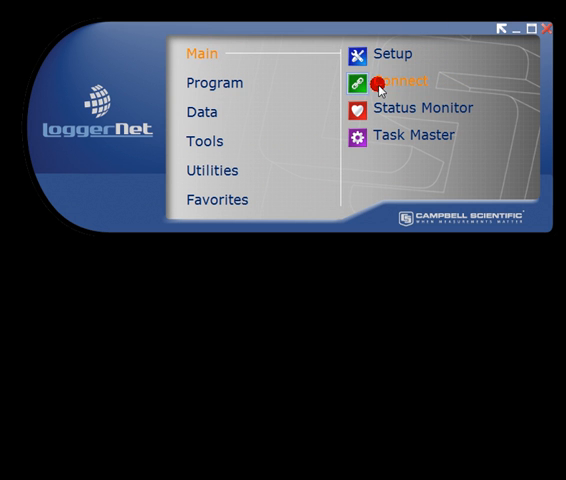
{"action": "left_click", "coordinate": [384, 82]}
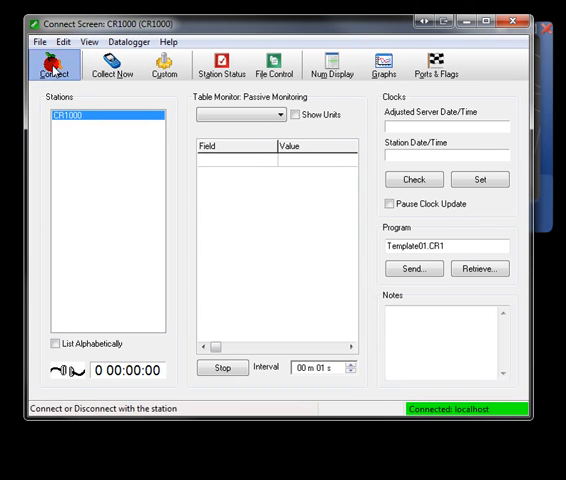
{"action": "left_click", "coordinate": [56, 64]}
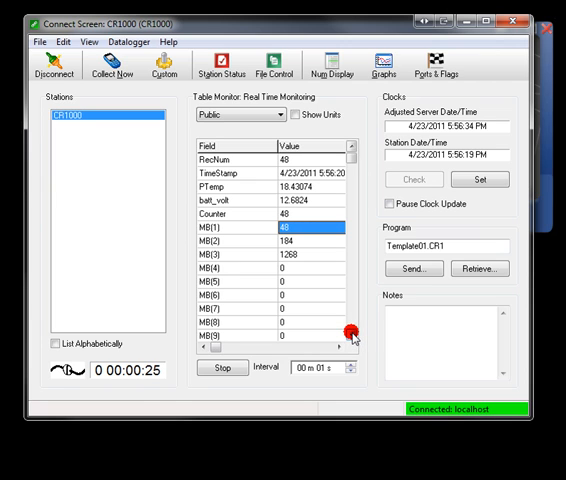
{"action": "mouse_move", "coordinate": [52, 62]}
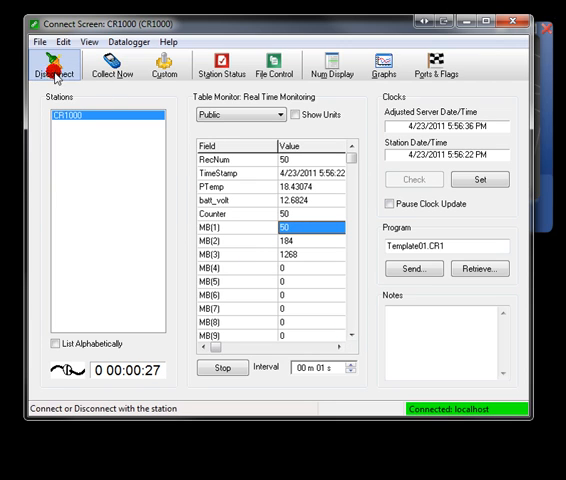
{"action": "left_click", "coordinate": [54, 60]}
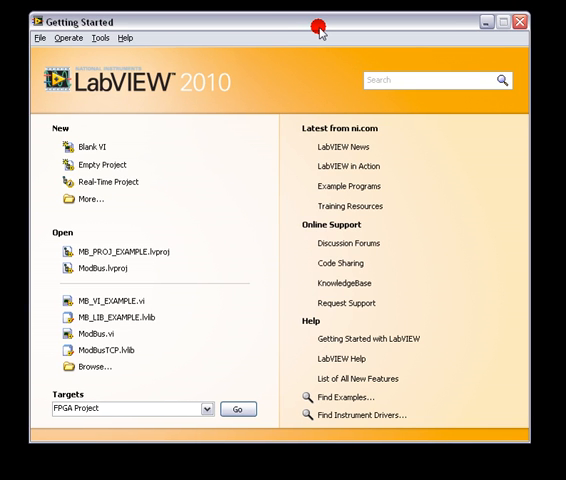
{"action": "mouse_move", "coordinate": [82, 146]}
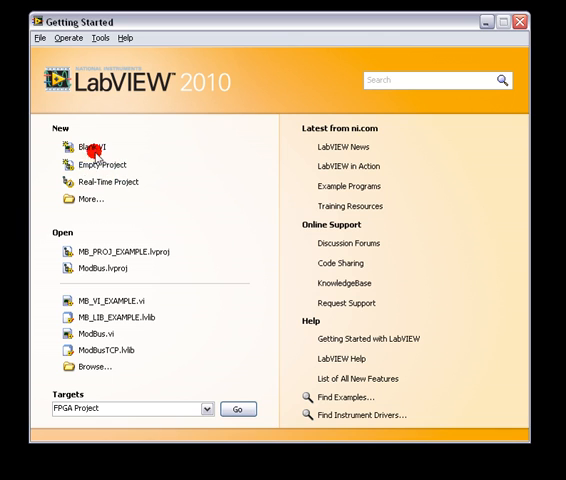
{"action": "mouse_move", "coordinate": [96, 164]}
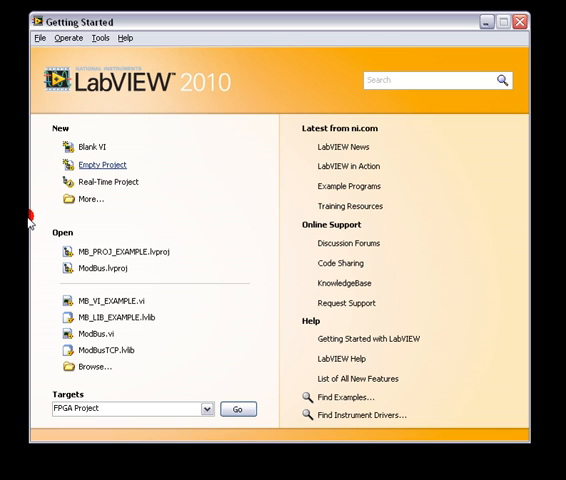
- Start a new empty project from the LabVIEW Getting Started window
{"action": "left_click", "coordinate": [100, 164]}
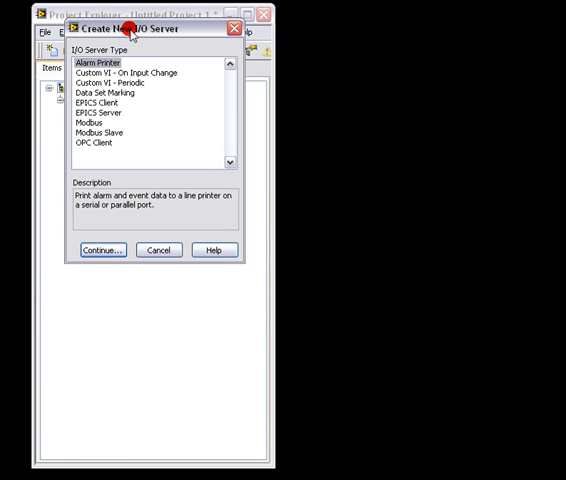
- Add a Modbus Ethernet I/O server pointed at the logger's 192.16... IP address
{"action": "left_click", "coordinate": [80, 132]}
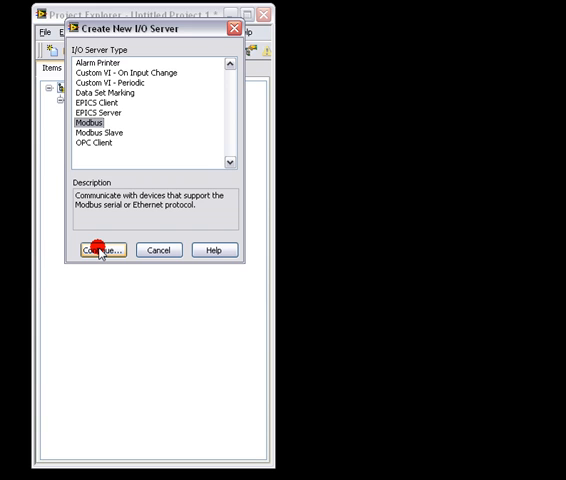
{"action": "left_click", "coordinate": [100, 250]}
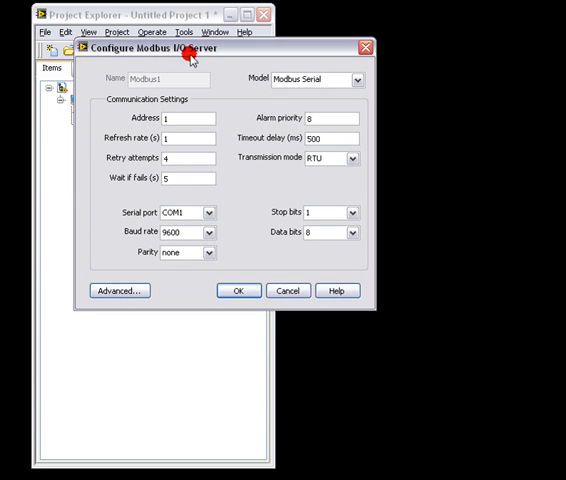
{"action": "mouse_move", "coordinate": [356, 82]}
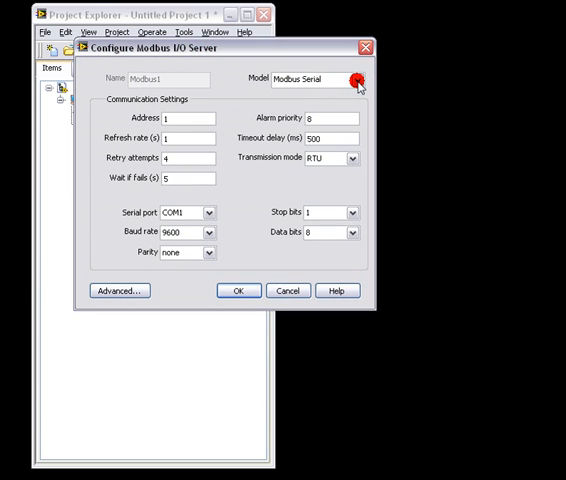
{"action": "left_click", "coordinate": [348, 78]}
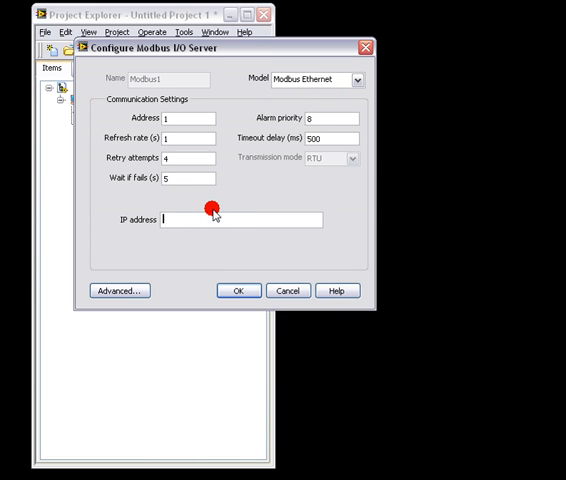
{"action": "type", "text": "192.168.10.203"}
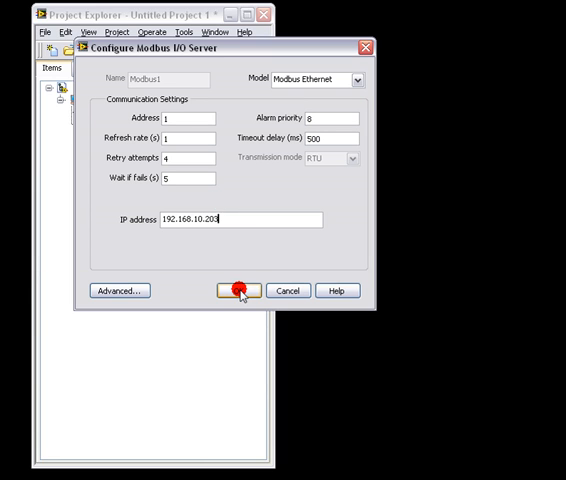
{"action": "left_click", "coordinate": [240, 290]}
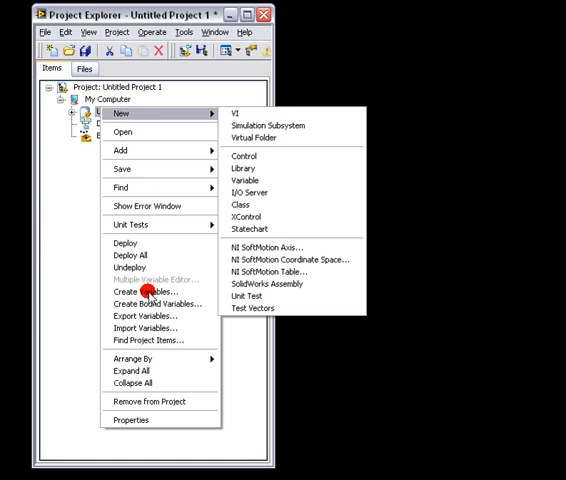
- Create bound variables for the server, adding eight coils starting at 000001
{"action": "left_click", "coordinate": [244, 172]}
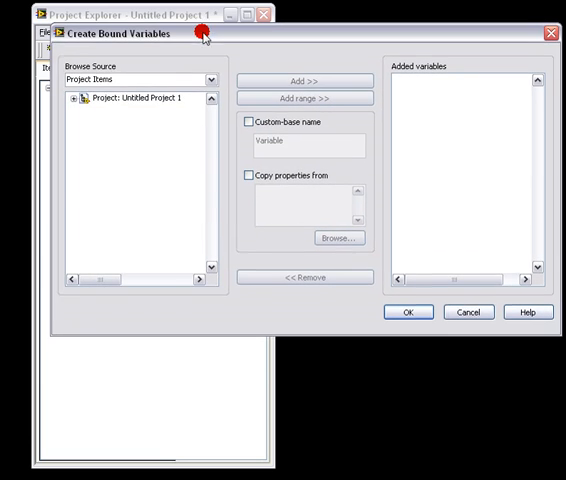
{"action": "left_click", "coordinate": [82, 100]}
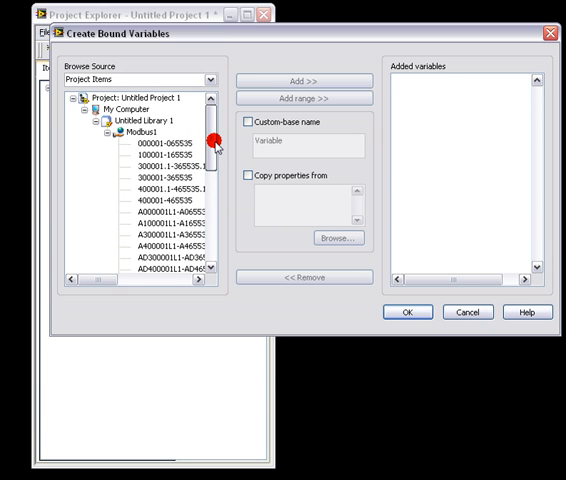
{"action": "scroll", "scroll_direction": "down", "scroll_amount": 3}
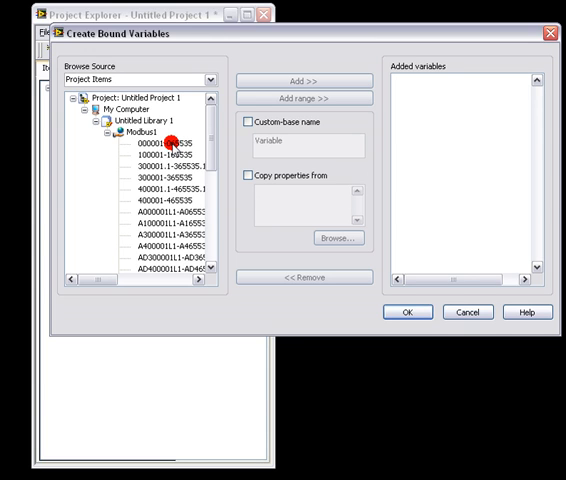
{"action": "left_click", "coordinate": [302, 98]}
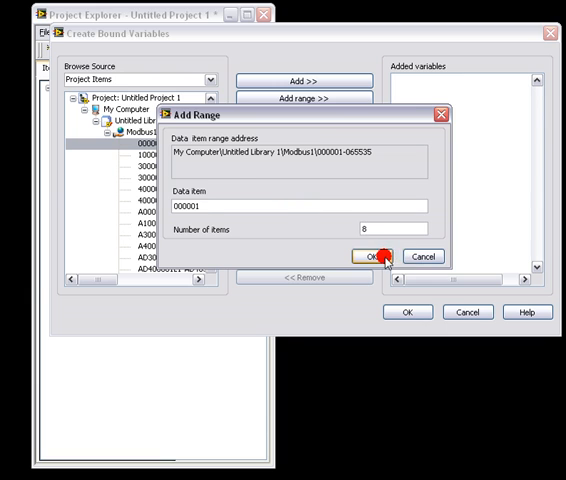
{"action": "left_click", "coordinate": [366, 256]}
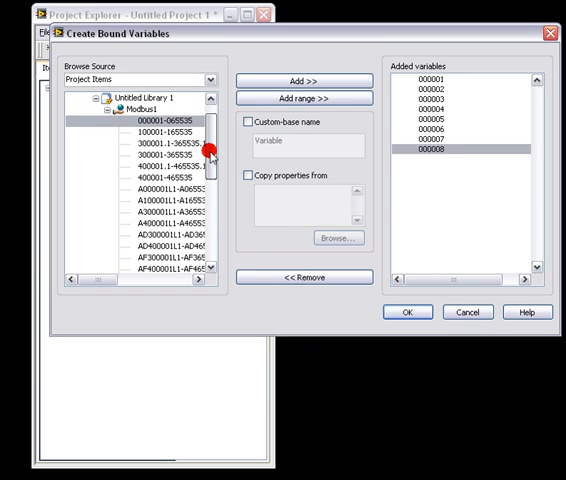
- Add ten holding registers starting at 400001 and create the bound variables in a new library
{"action": "scroll", "scroll_direction": "down", "scroll_amount": 3}
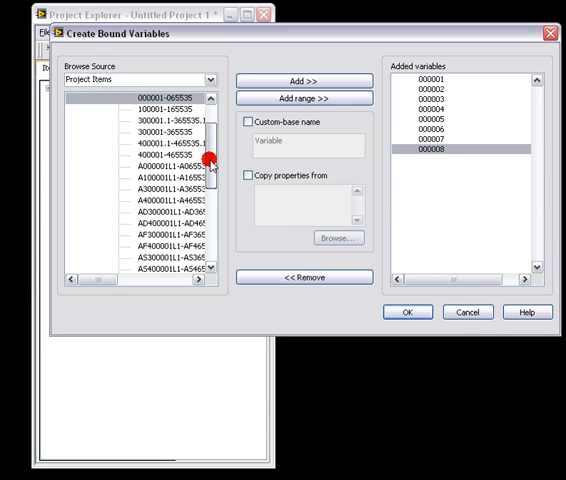
{"action": "scroll", "scroll_direction": "down", "scroll_amount": 3}
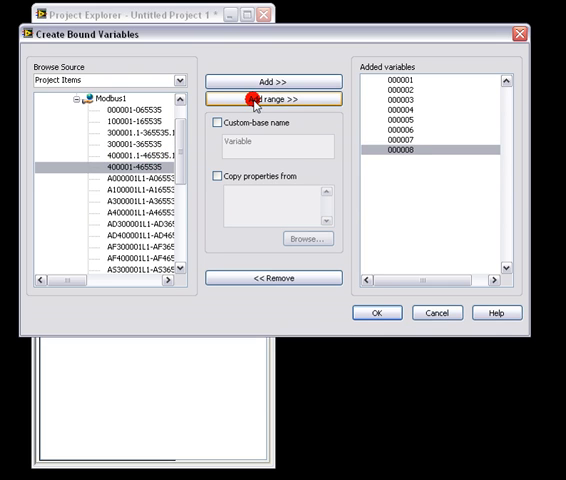
{"action": "left_click", "coordinate": [284, 98]}
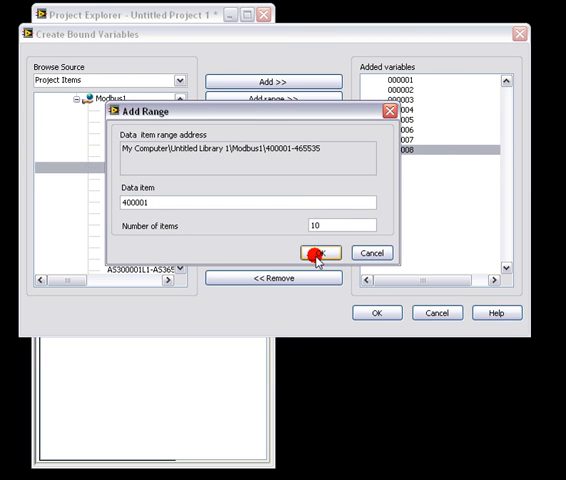
{"action": "left_click", "coordinate": [318, 252]}
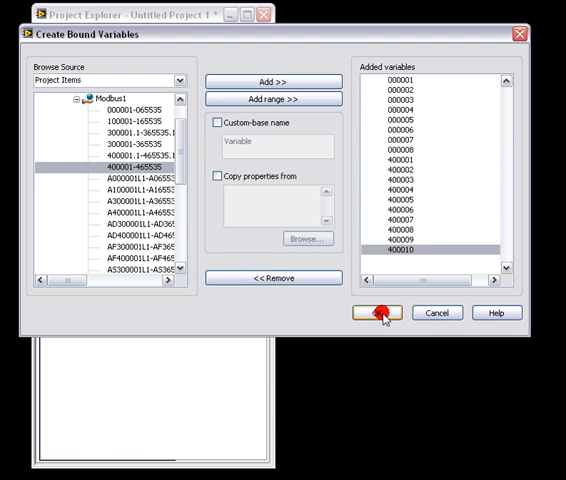
{"action": "left_click", "coordinate": [380, 312]}
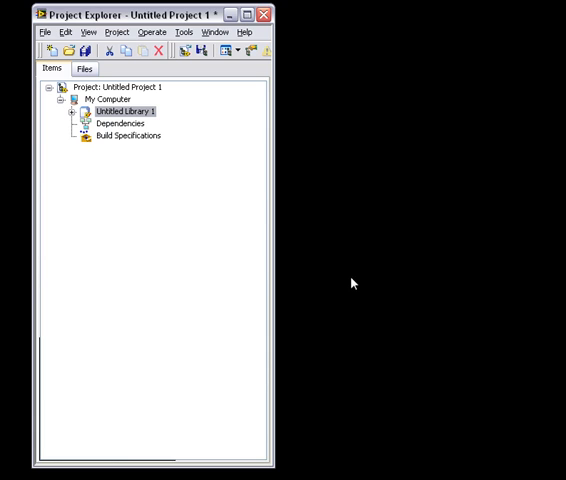
- In the Multiple Variable Editor, change holding registers 400001–400010 from UInt16 to Int16
{"action": "double_click", "coordinate": [118, 112]}
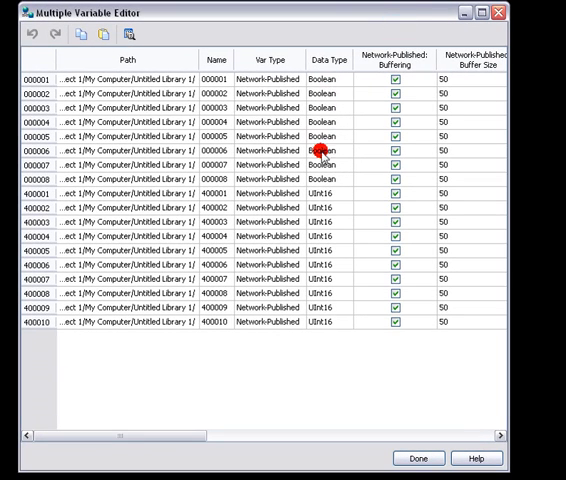
{"action": "mouse_move", "coordinate": [328, 186]}
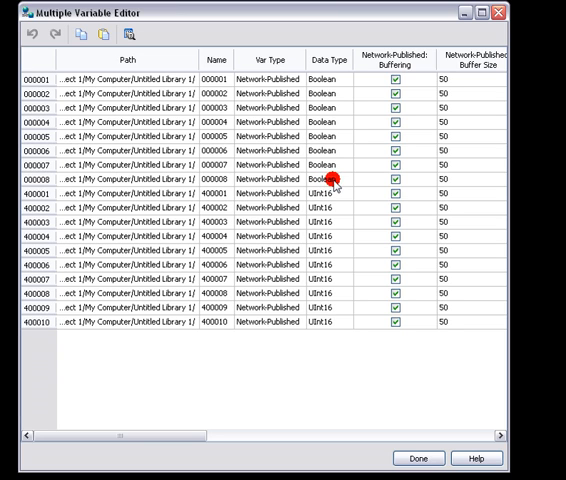
{"action": "left_click", "coordinate": [340, 194]}
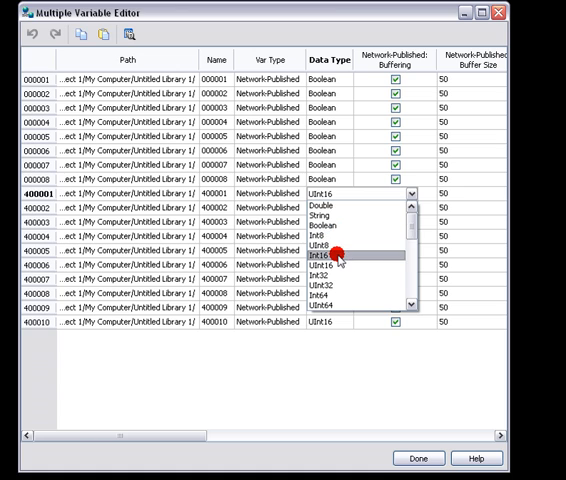
{"action": "left_click", "coordinate": [328, 252]}
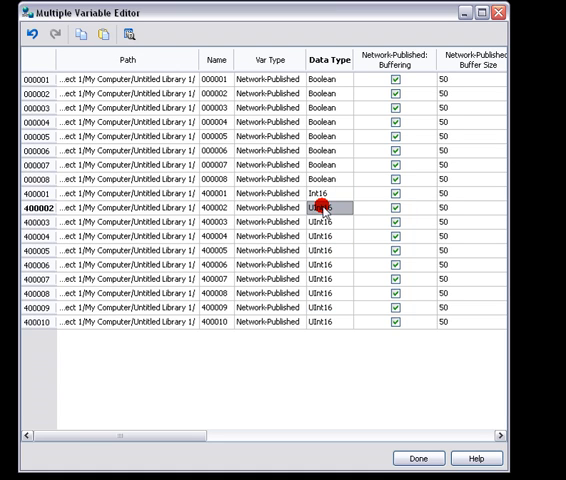
{"action": "left_click", "coordinate": [324, 220]}
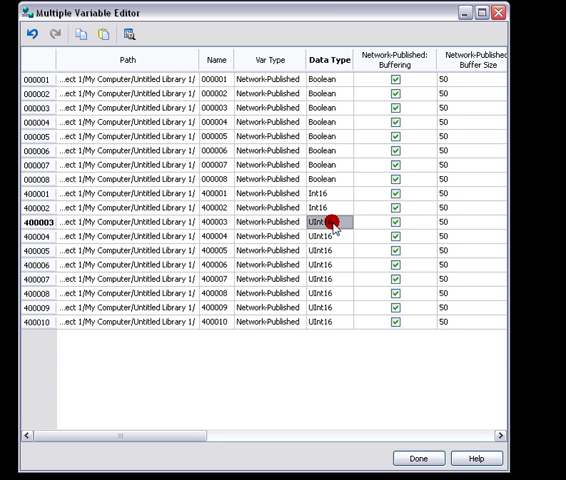
{"action": "left_click", "coordinate": [344, 220]}
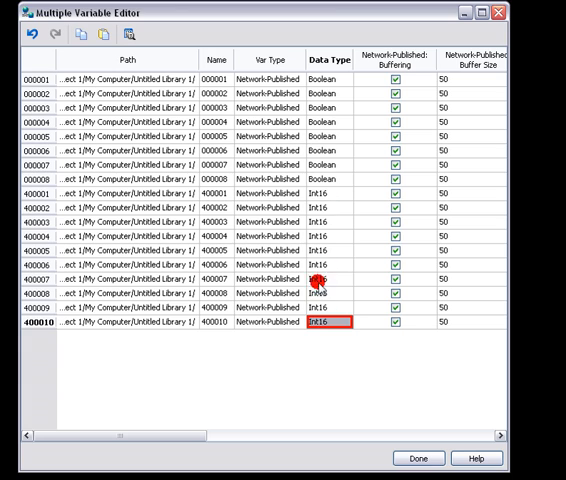
{"action": "mouse_move", "coordinate": [300, 352]}
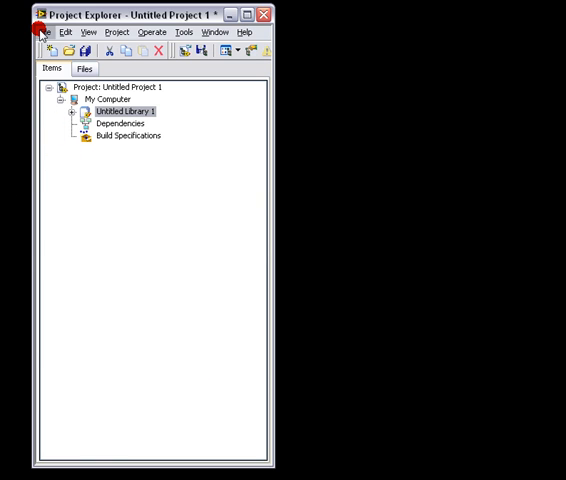
- Save All, naming both the project and its library MB_EX_1
{"action": "left_click", "coordinate": [46, 32]}
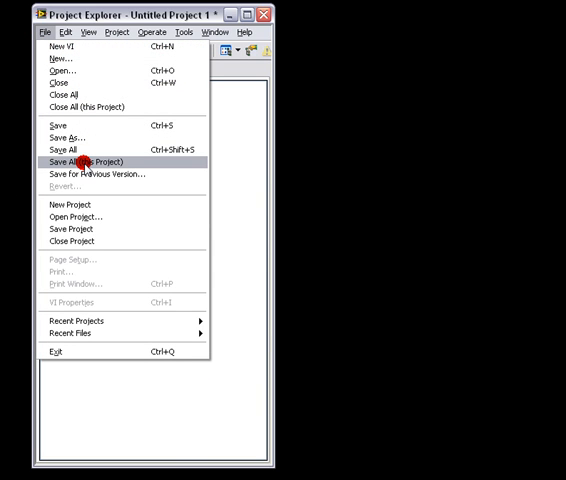
{"action": "mouse_move", "coordinate": [70, 152]}
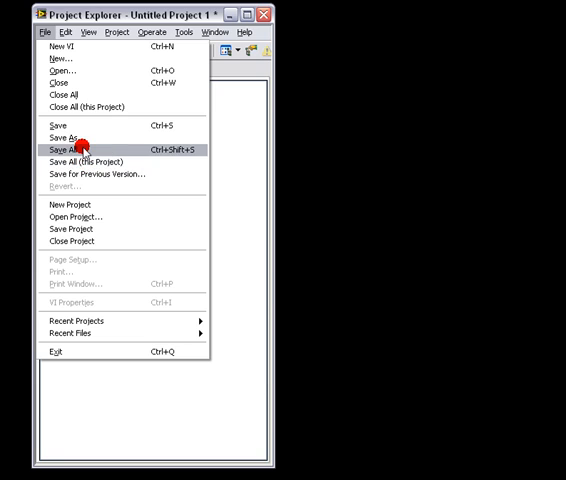
{"action": "left_click", "coordinate": [66, 146]}
{"action": "type", "text": "MB_EX_1"}
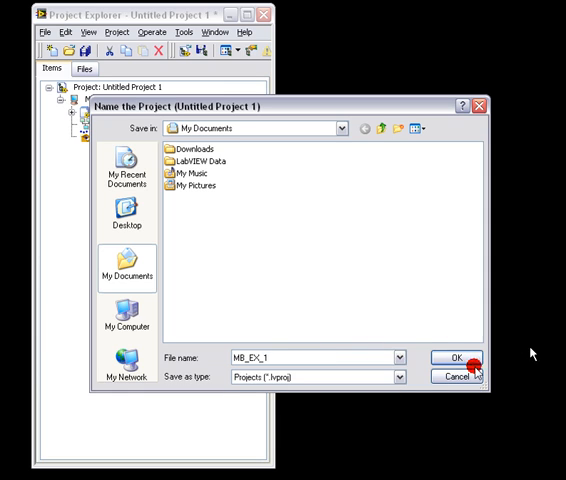
{"action": "left_click", "coordinate": [456, 356]}
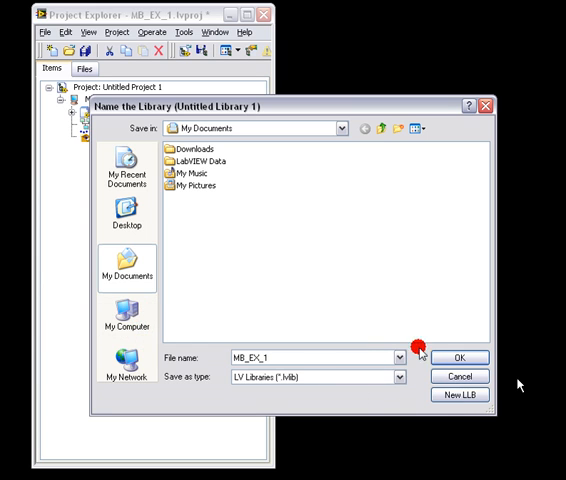
{"action": "left_click", "coordinate": [458, 356]}
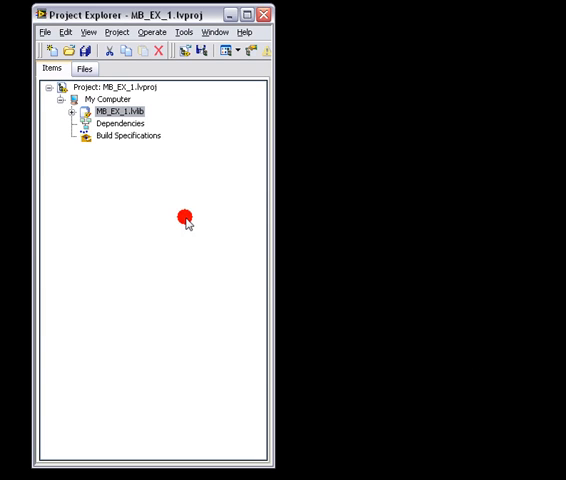
{"action": "mouse_move", "coordinate": [44, 32]}
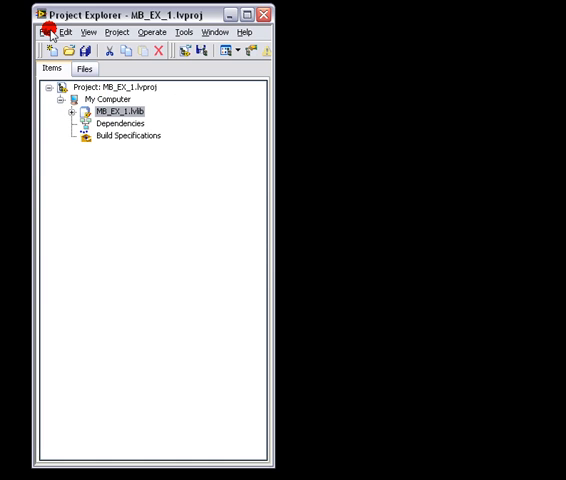
- Deploy MB_EX_1.lvlib from the Project Explorer so its shared variables go live
{"action": "left_click", "coordinate": [42, 32]}
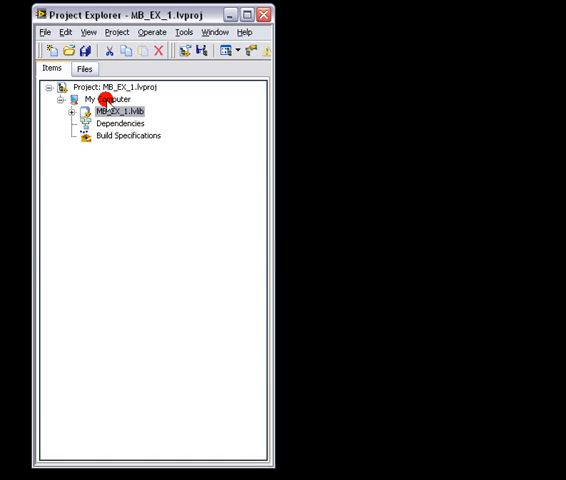
{"action": "right_click", "coordinate": [100, 112]}
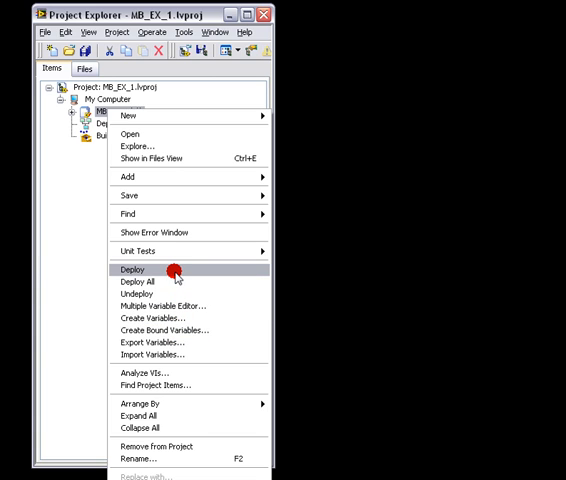
{"action": "left_click", "coordinate": [132, 268]}
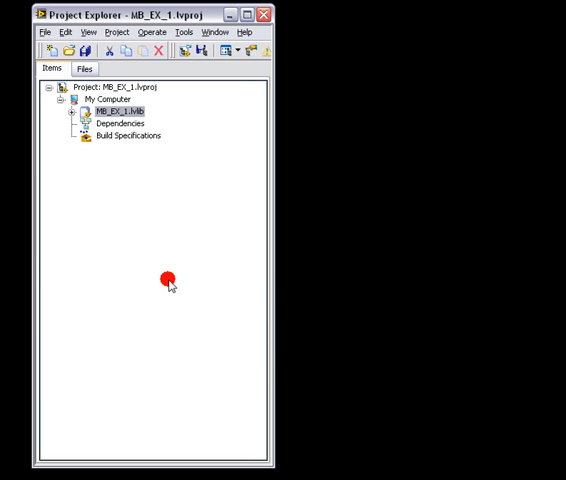
{"action": "mouse_move", "coordinate": [52, 32]}
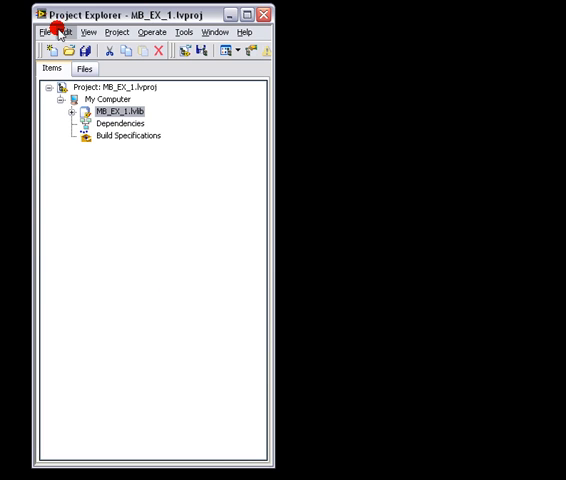
- Create a new VI and drag the library's coil variables onto its front panel
{"action": "left_click", "coordinate": [44, 32]}
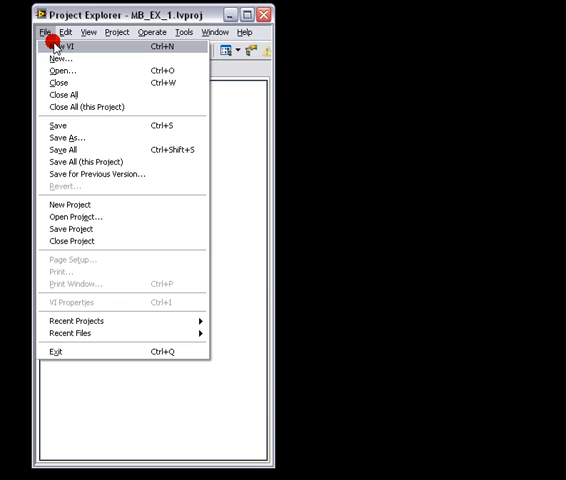
{"action": "left_click", "coordinate": [60, 48]}
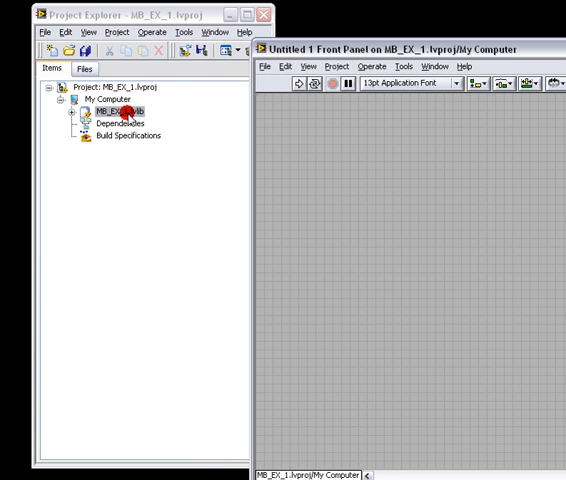
{"action": "left_click", "coordinate": [66, 122]}
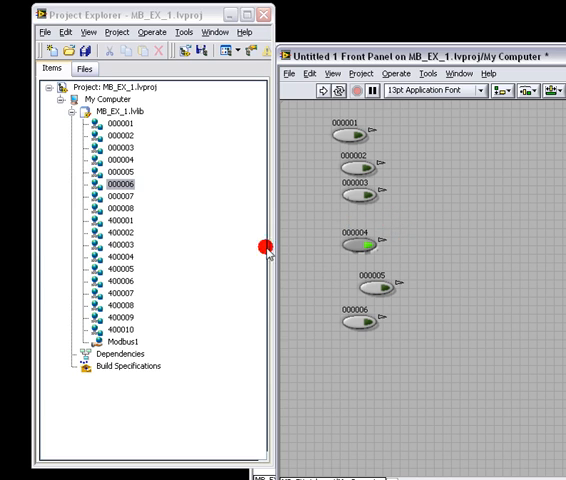
{"action": "left_click", "coordinate": [124, 198]}
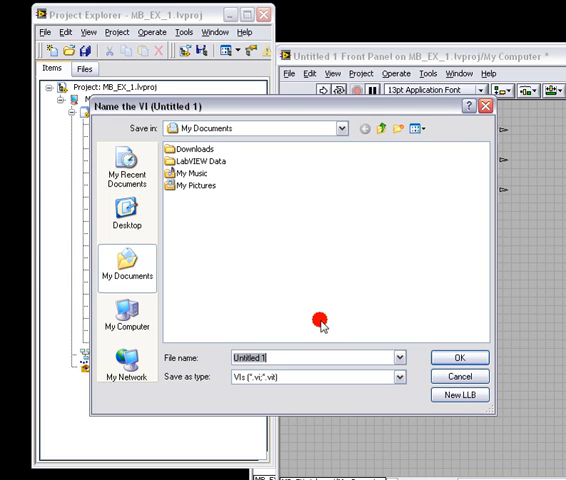
{"action": "mouse_move", "coordinate": [376, 320]}
{"action": "type", "text": "MB_EX_1"}
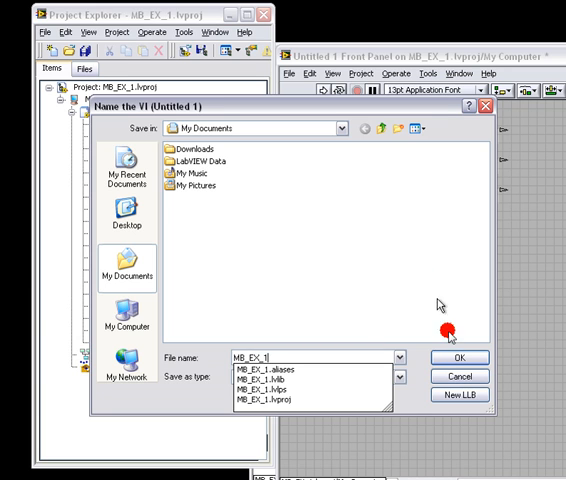
- Save the new VI as MB_EX_1
{"action": "left_click", "coordinate": [460, 358]}
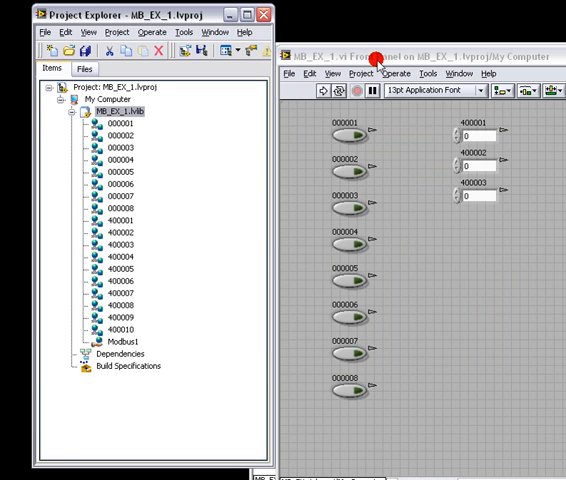
- Run the MB_EX_1 VI continuously so its register indicators show live logger values
{"action": "left_click", "coordinate": [346, 92]}
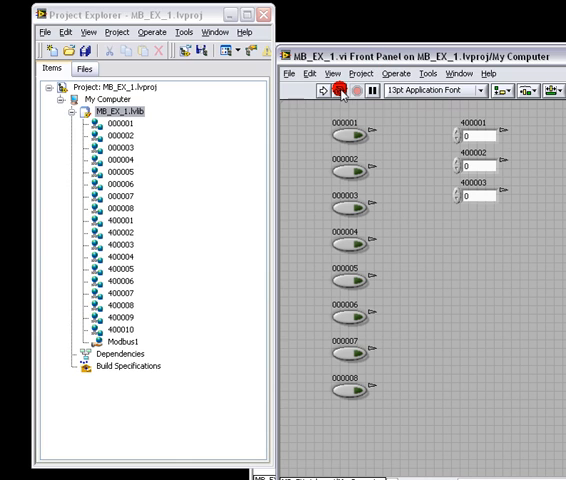
{"action": "left_click", "coordinate": [322, 92]}
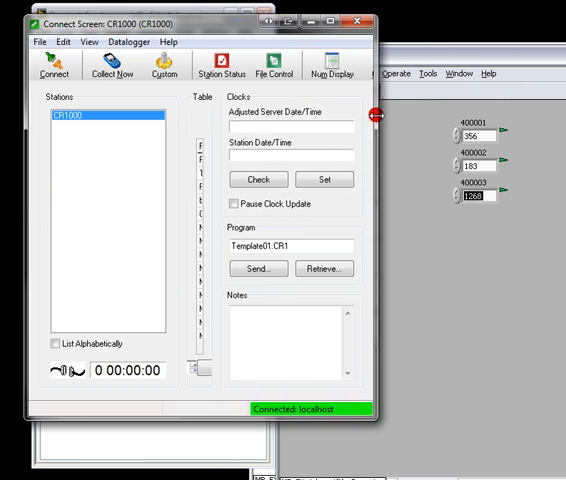
- Open LoggerNet's Ports and Flags window for the CR1000 and flip the 000001 switch on and off
{"action": "left_click", "coordinate": [266, 64]}
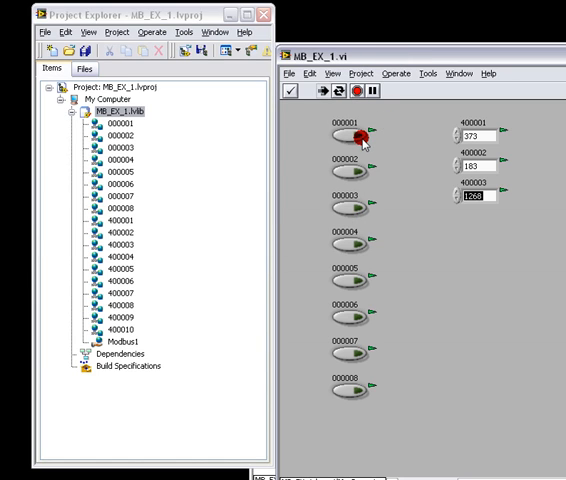
{"action": "left_click", "coordinate": [352, 140]}
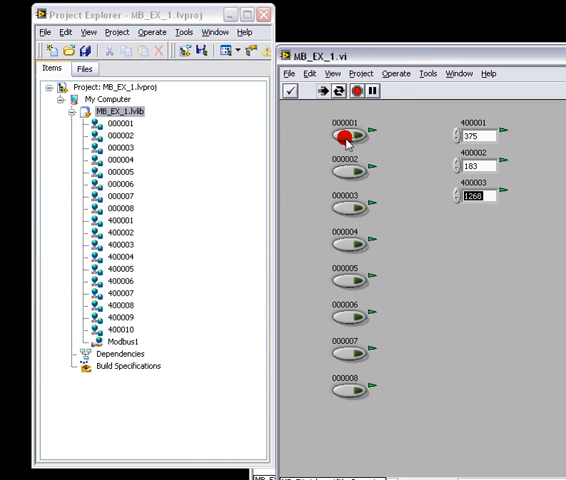
{"action": "left_click", "coordinate": [350, 122]}
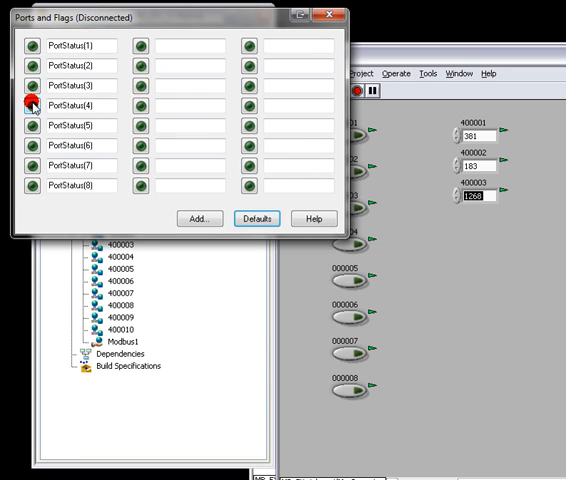
- Connect to the CR1000 station and return to the running VI to toggle the first coils
{"action": "left_click", "coordinate": [316, 16]}
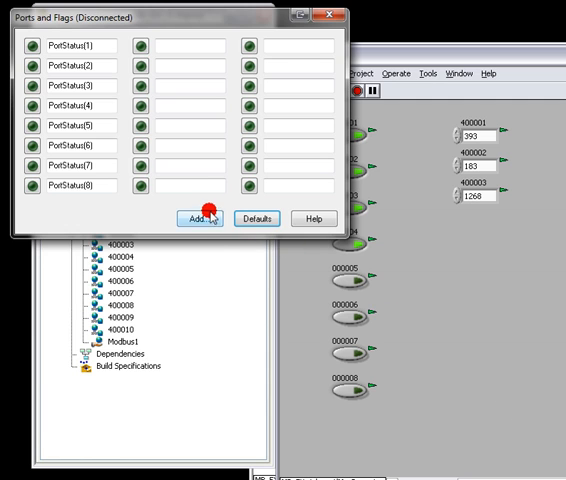
{"action": "left_click", "coordinate": [202, 220]}
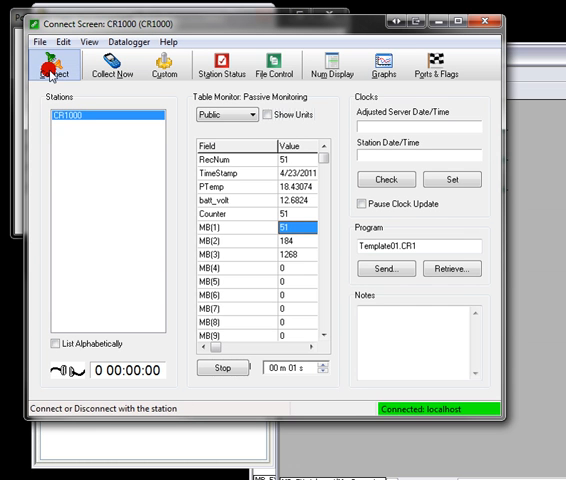
{"action": "left_click", "coordinate": [48, 64]}
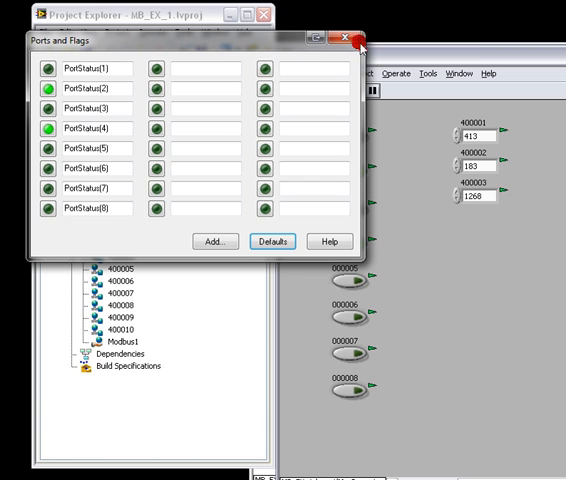
{"action": "left_click", "coordinate": [348, 40]}
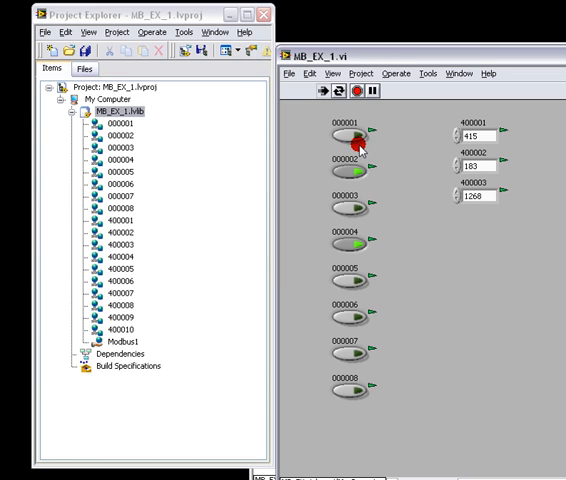